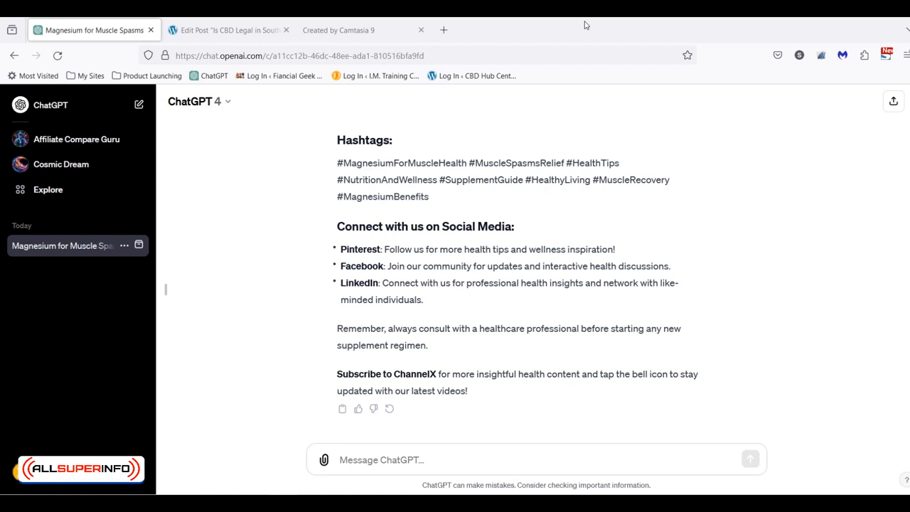
mouse_move(567, 20)
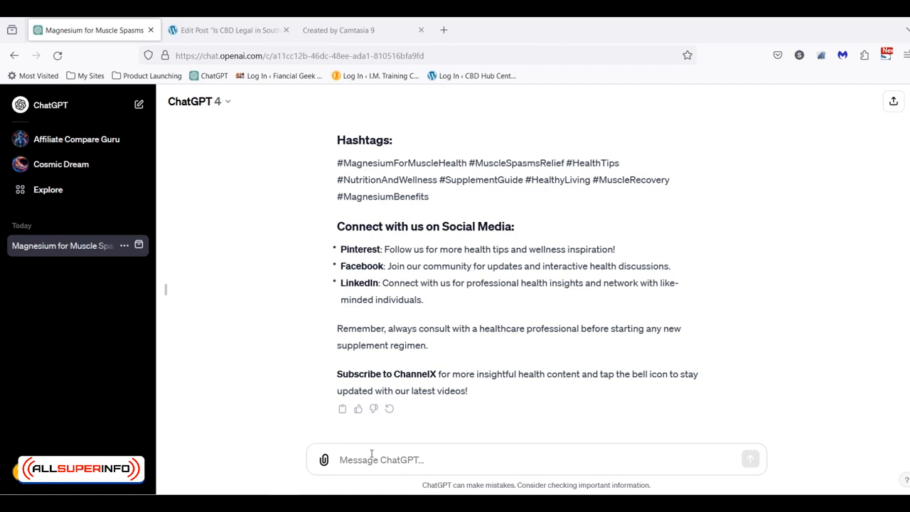
- Type a prompt requesting a 10-scene spoken video script summarizing the article, with keyword and subscribe call
text(Write a 10 scene video script that summerizes my entire article. Just add the speech, no instructions // Make sure to add my keyword at the beginning of the script // Make sure to ask the viewers to: Like, Share, Comment And Subscribe to my channel)
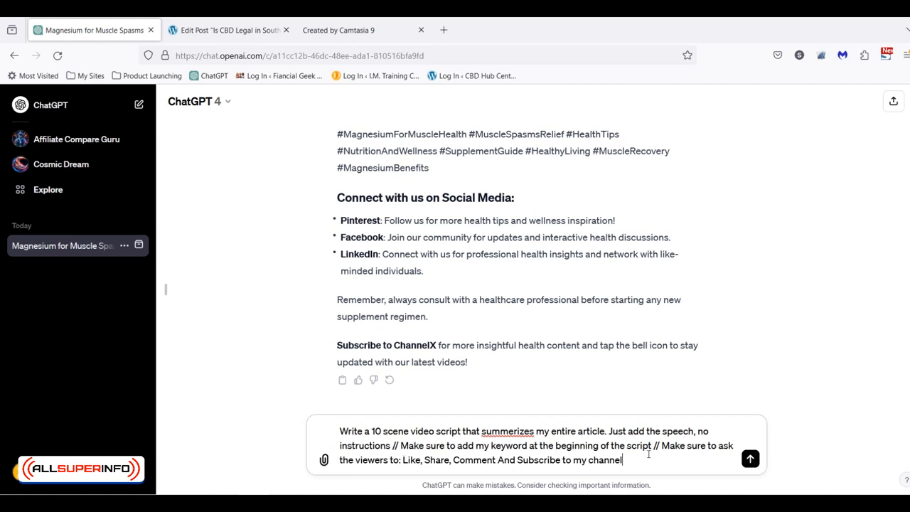
mouse_move(401, 469)
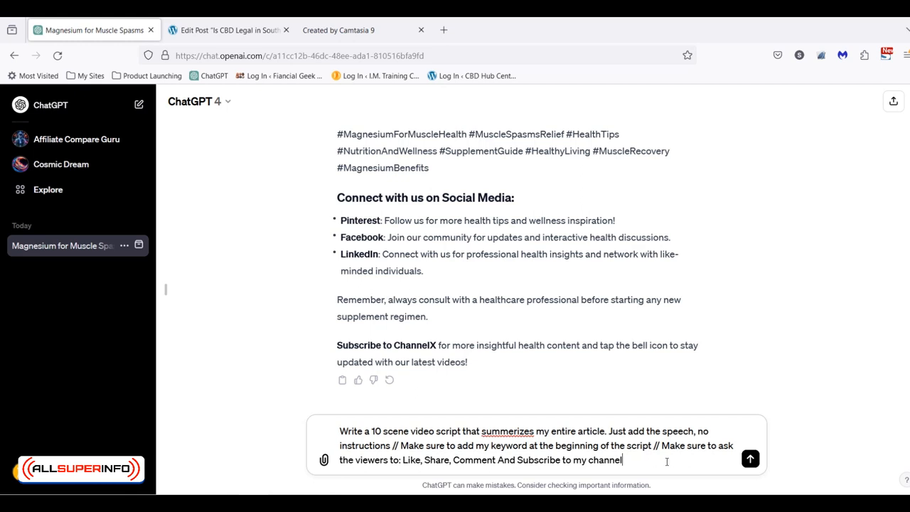
mouse_move(750, 460)
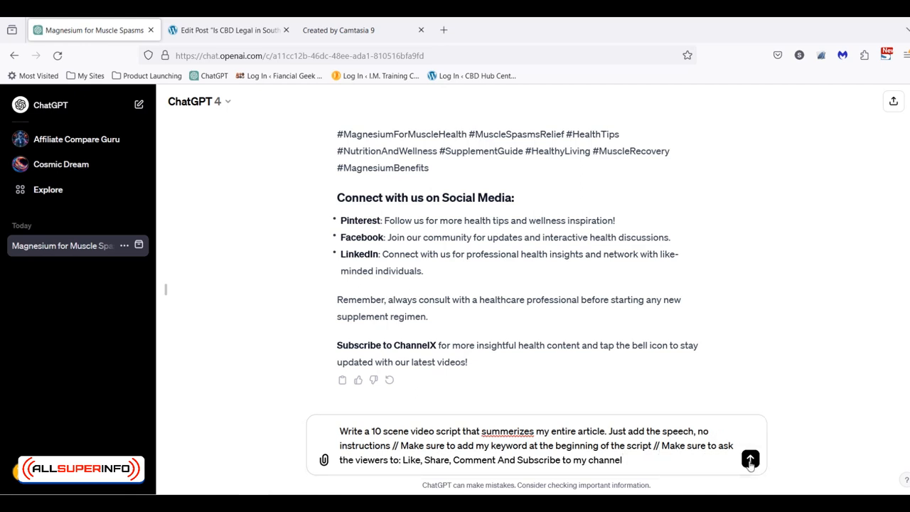
- Send the request and review the 'Magnesium for Muscle Spasms' script before switching to Notepad
click(751, 459)
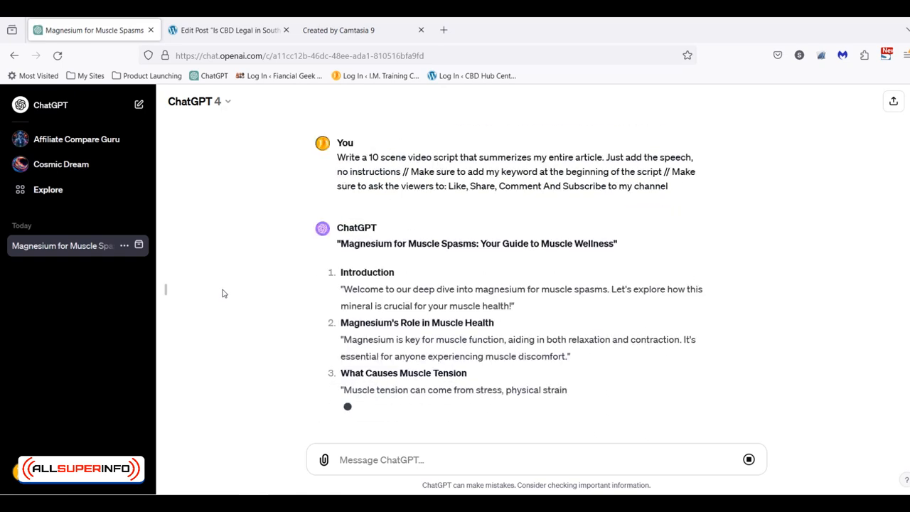
scroll(down, 3)
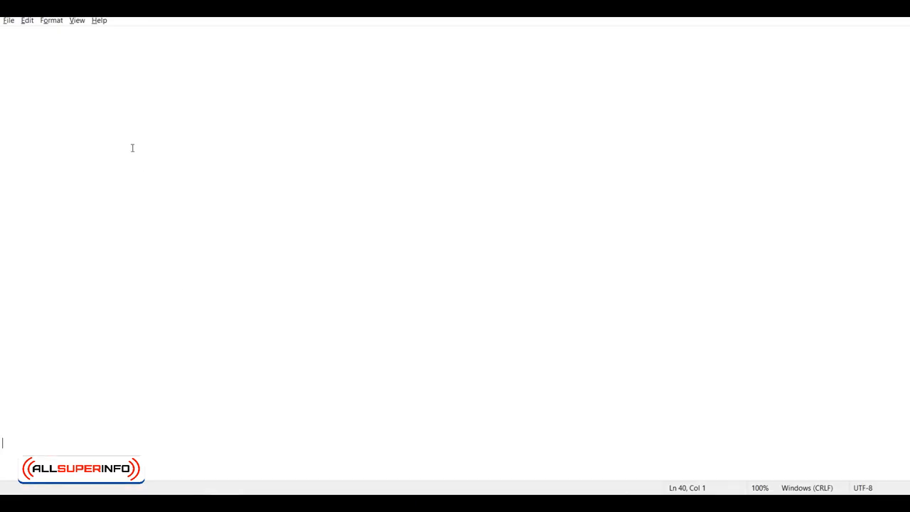
click(9, 20)
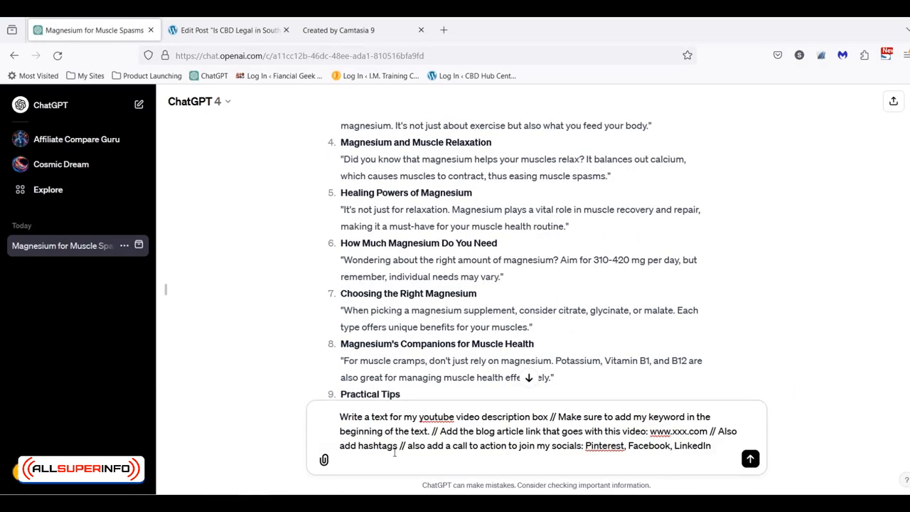
- Edit the YouTube description prompt with keyword, blog link, hashtags and Pinterest, Facebook, LinkedIn invitations
scroll(down, 3)
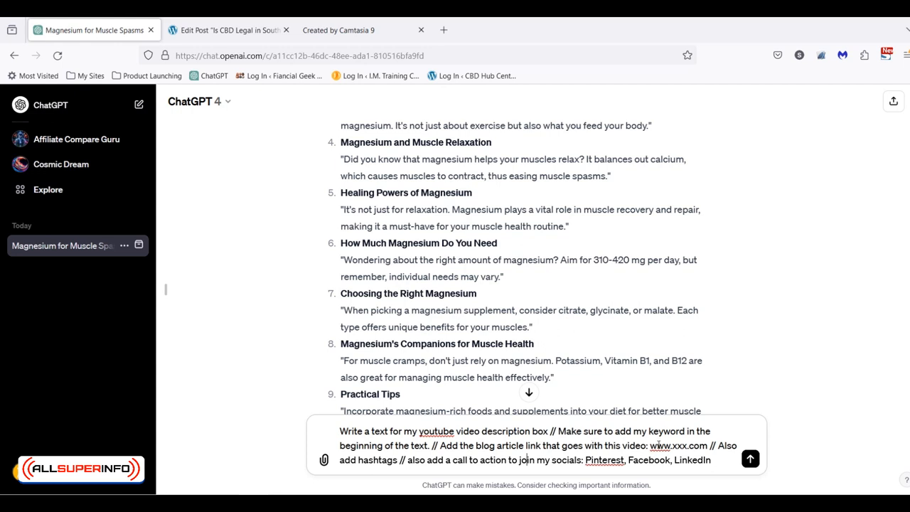
drag(718, 445, 658, 459)
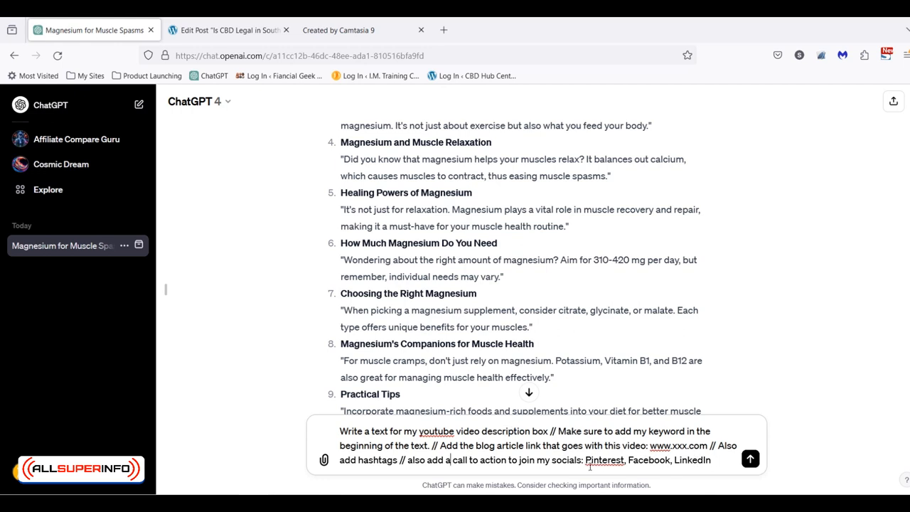
drag(587, 460, 711, 460)
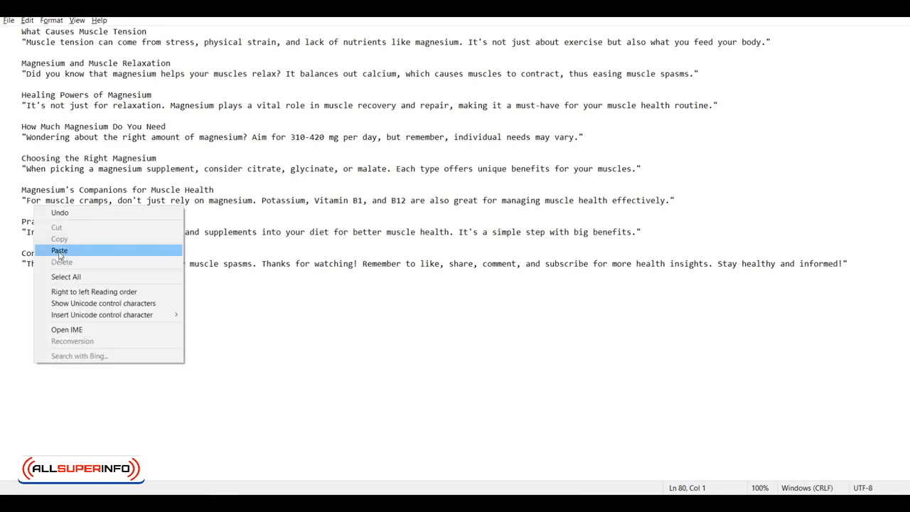
- Paste the YouTube description after the script, add a '=================' divider, and scroll through the file
click(59, 250)
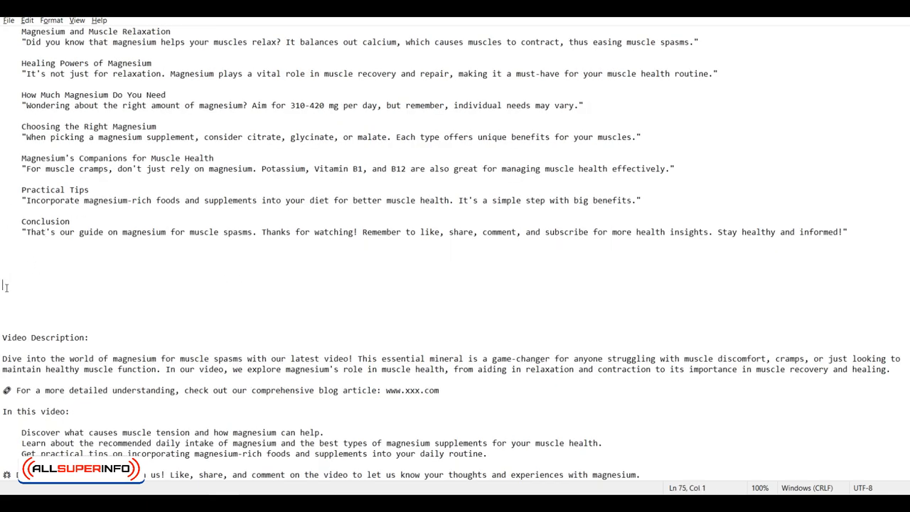
text(================================================================)
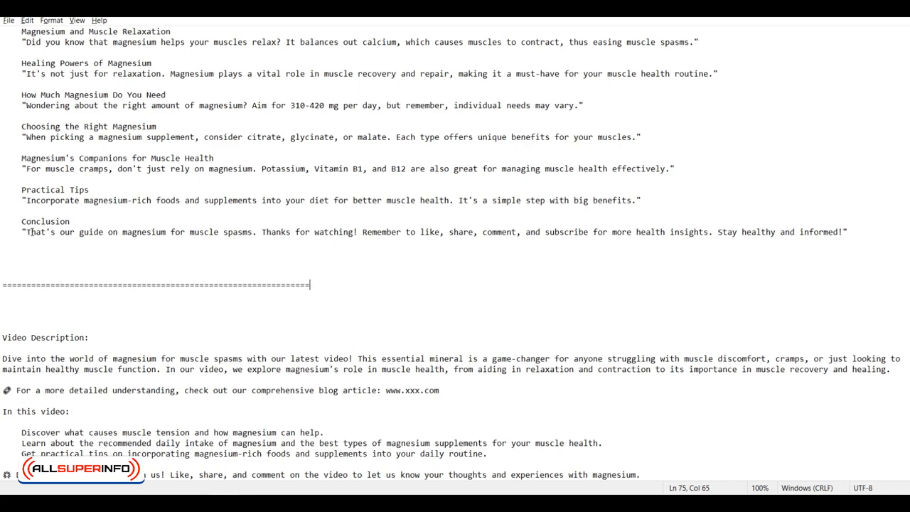
click(8, 20)
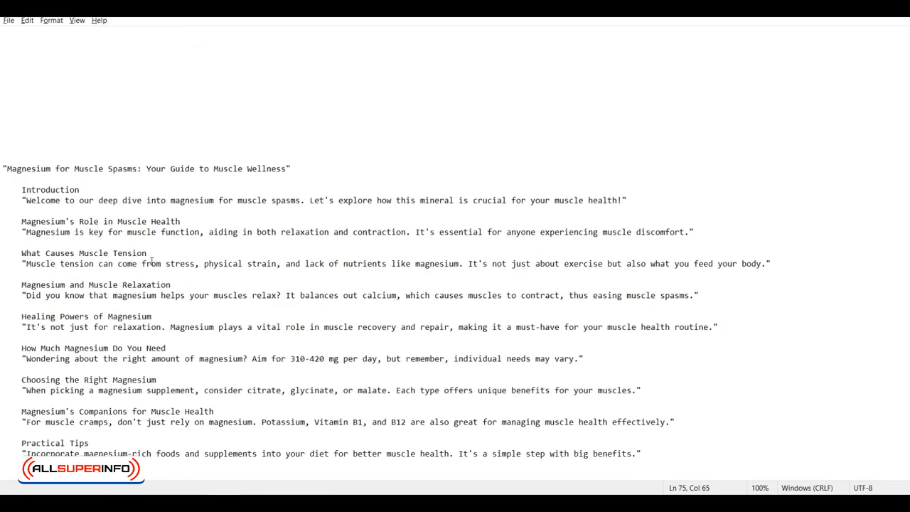
scroll(down, 3)
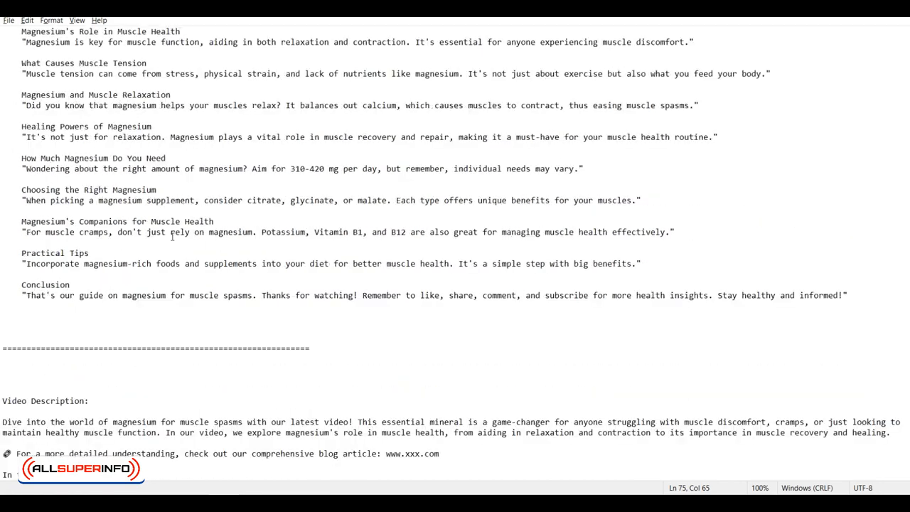
scroll(down, 3)
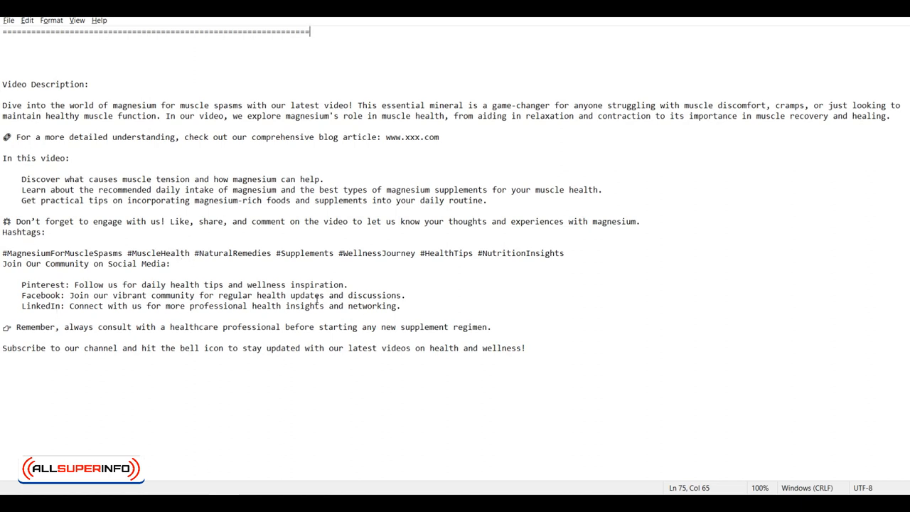
mouse_move(374, 306)
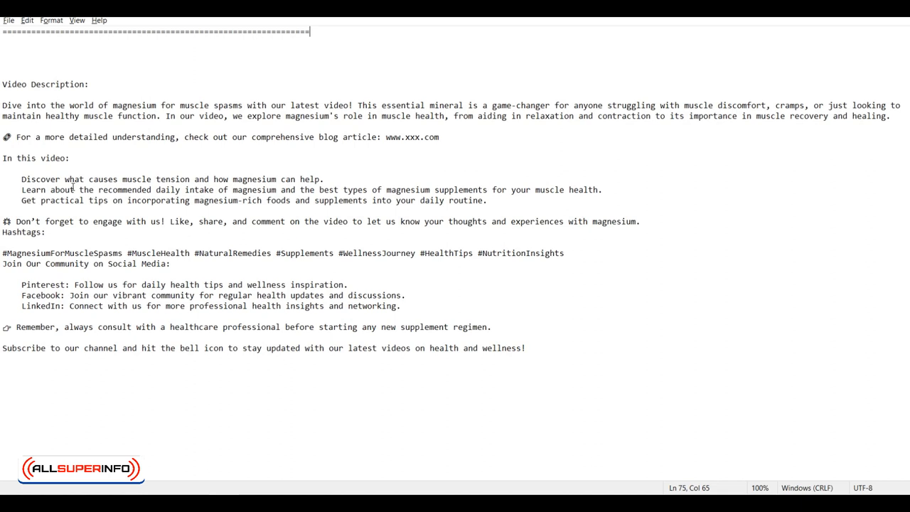
- Add 'Visit us and check-out these relevant articles:' below the LinkedIn line with three 'xxxx' placeholders
click(402, 306)
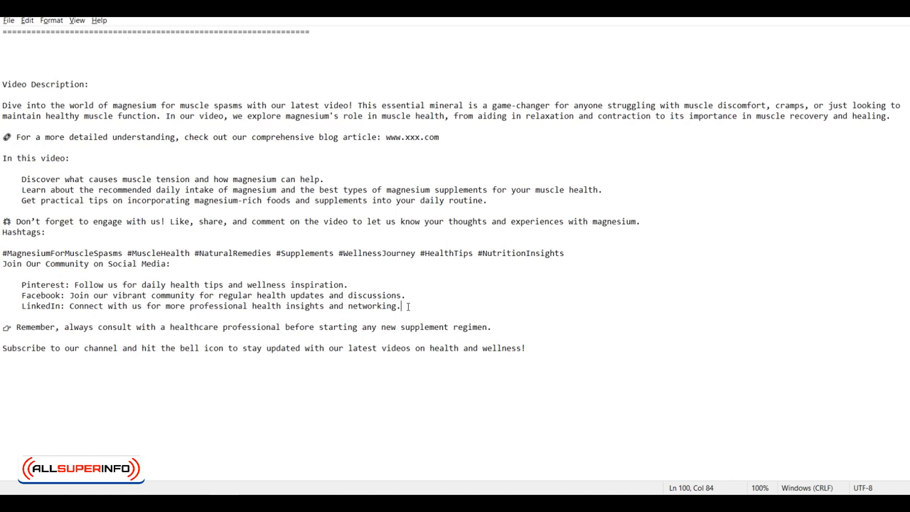
key(Enter)
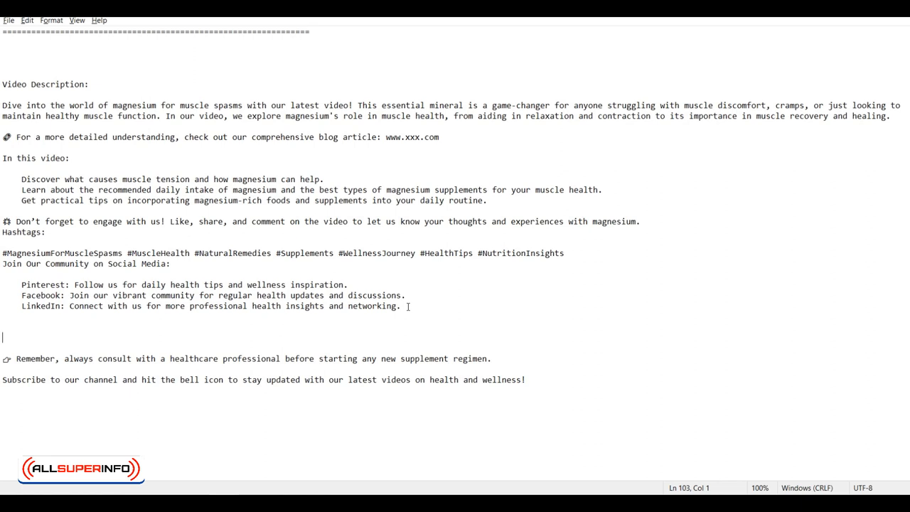
text(Visist us and c)
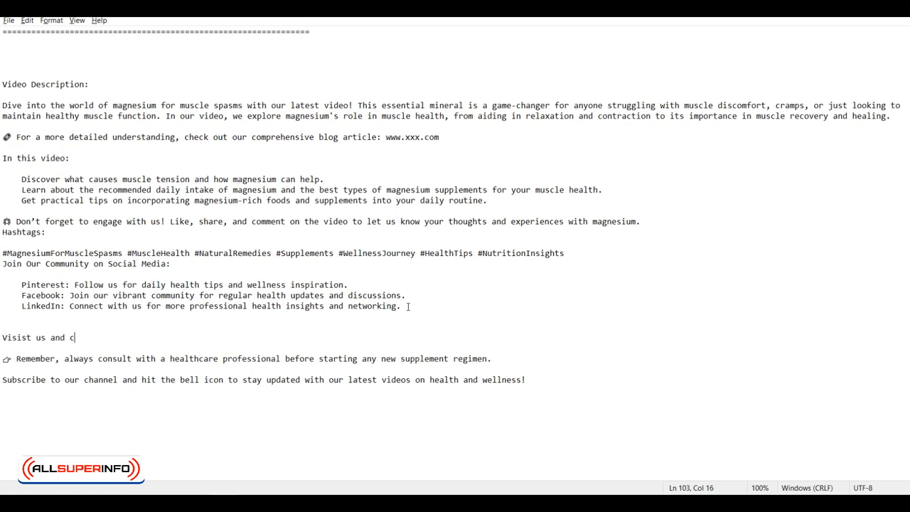
text(heck-out these relevant ar)
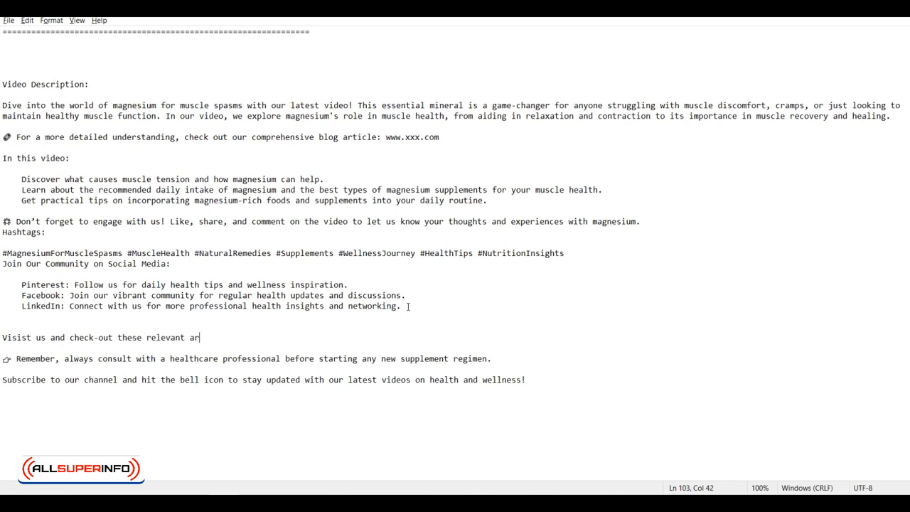
text(ticles:)
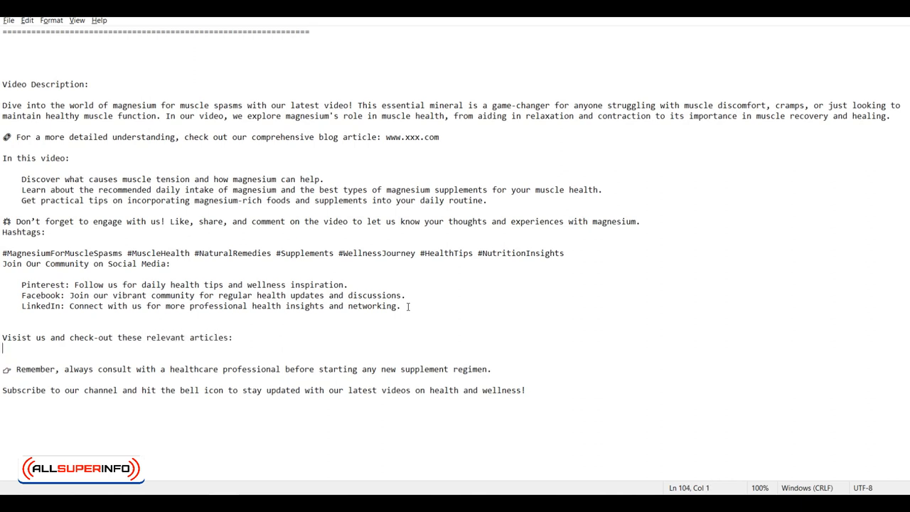
text(xxxx)
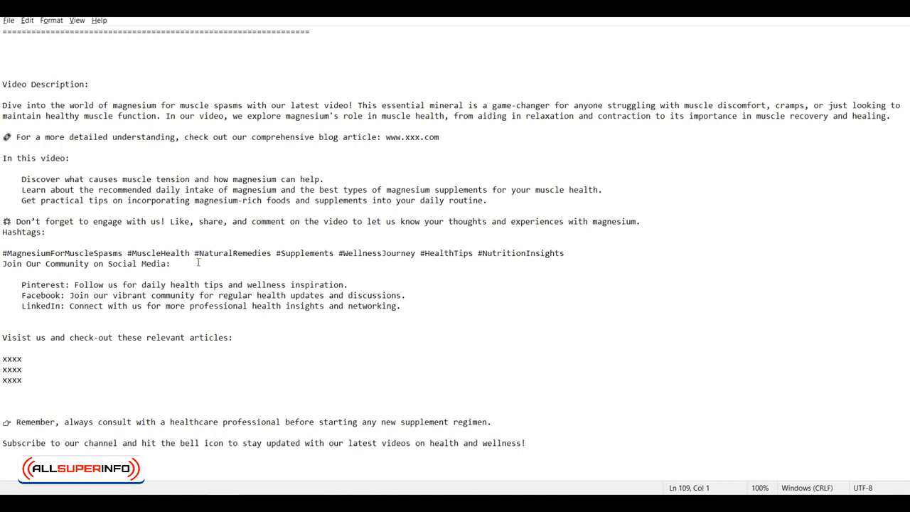
click(23, 379)
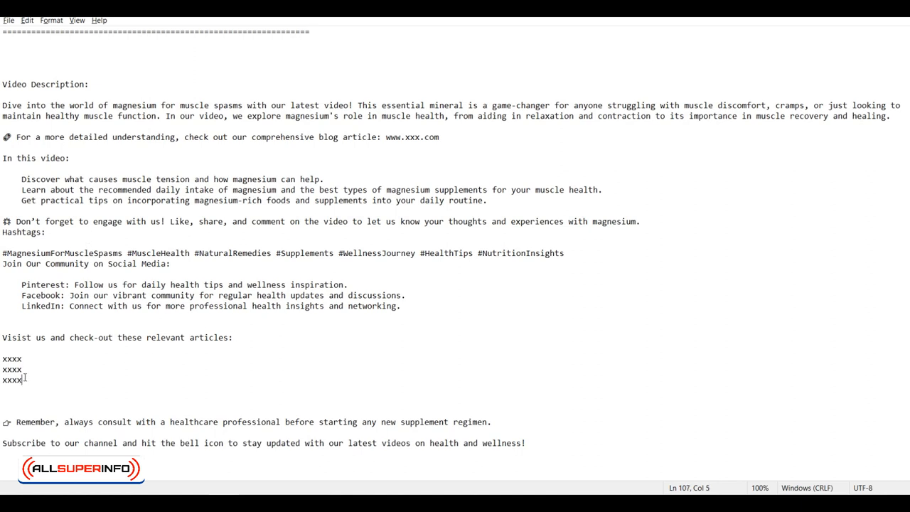
mouse_move(170, 387)
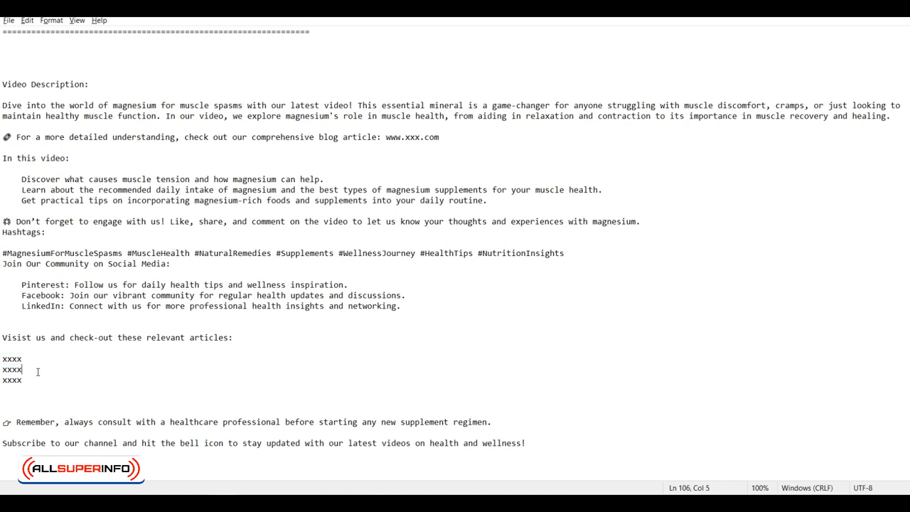
mouse_move(63, 388)
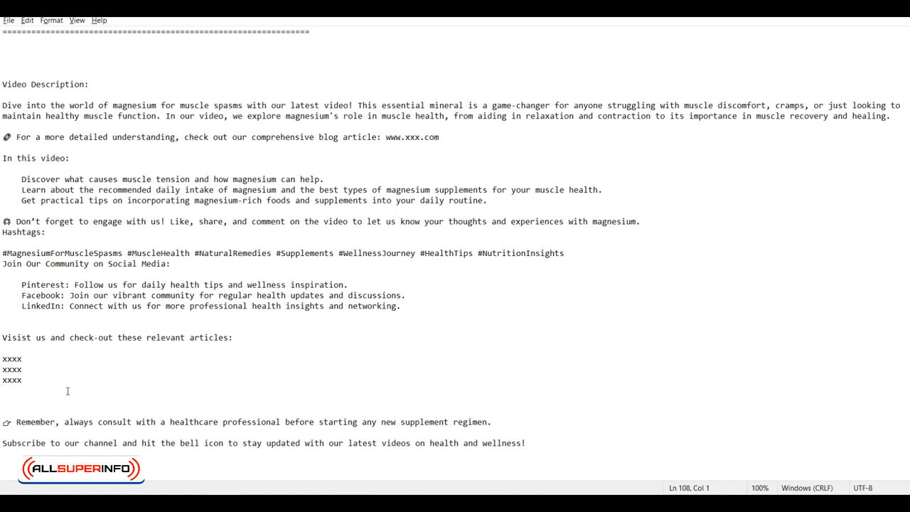
- Add 'Stay on Youtube and check-out our relevant videos:' with three 'xxx' placeholder lines
drag(1, 355, 22, 382)
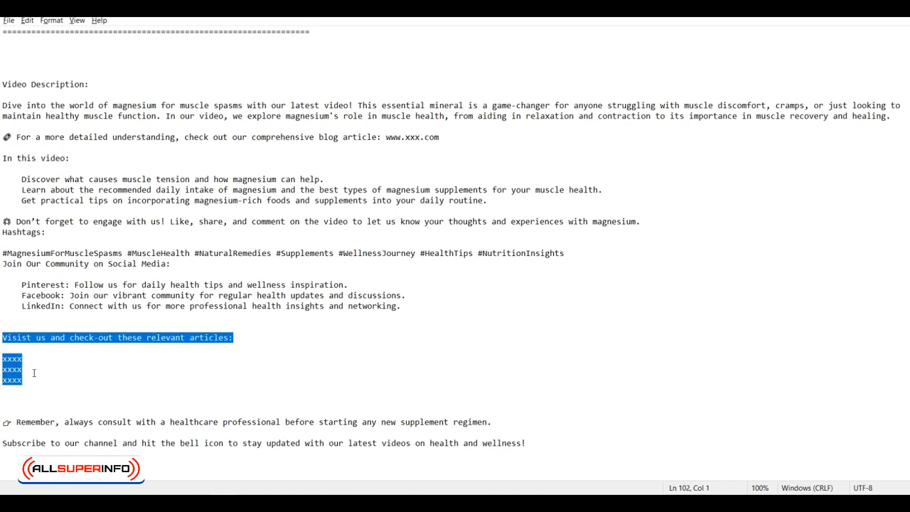
click(22, 369)
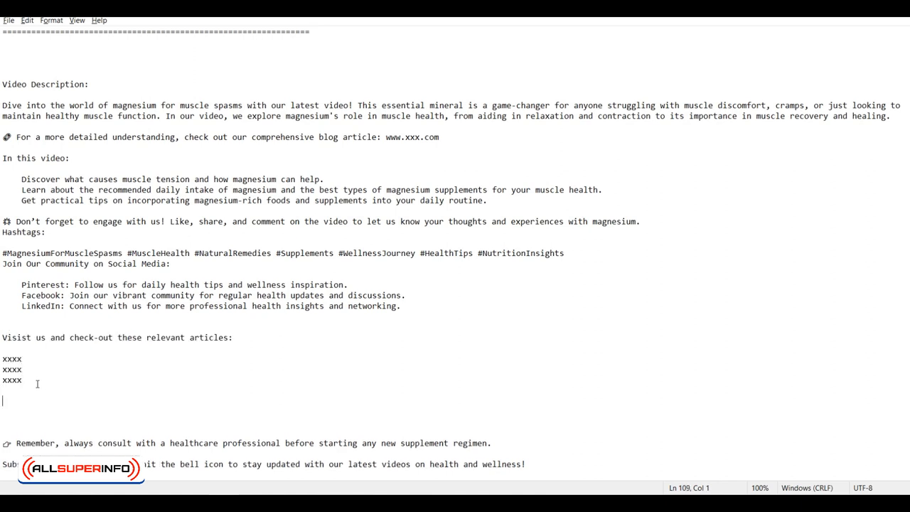
text(St)
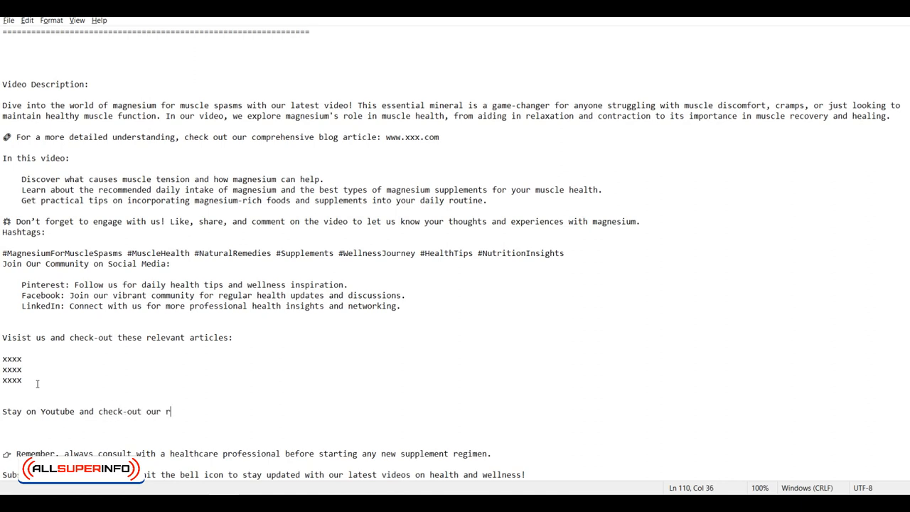
text(ele)
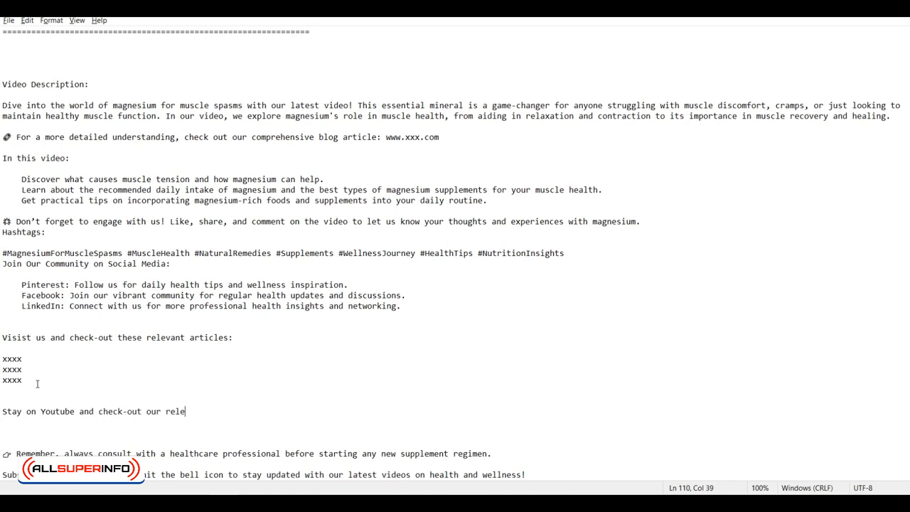
text(vant videos:)
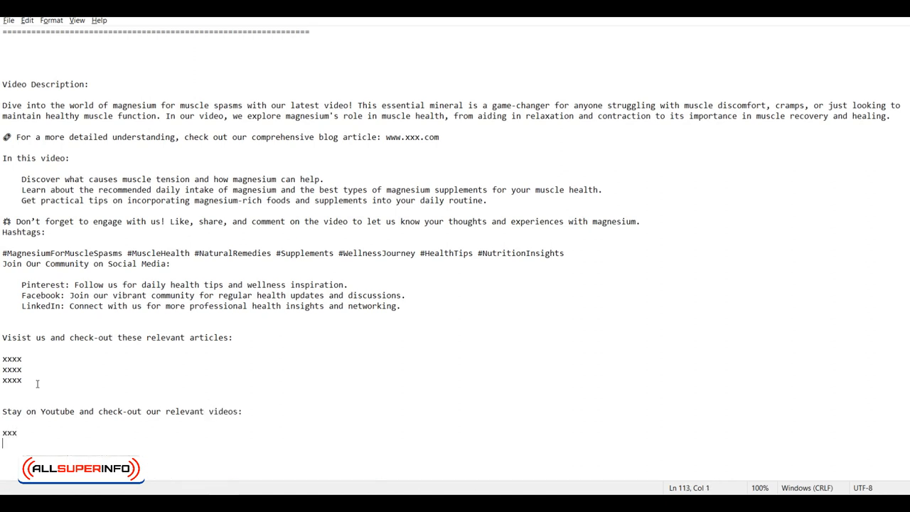
text(xxx)
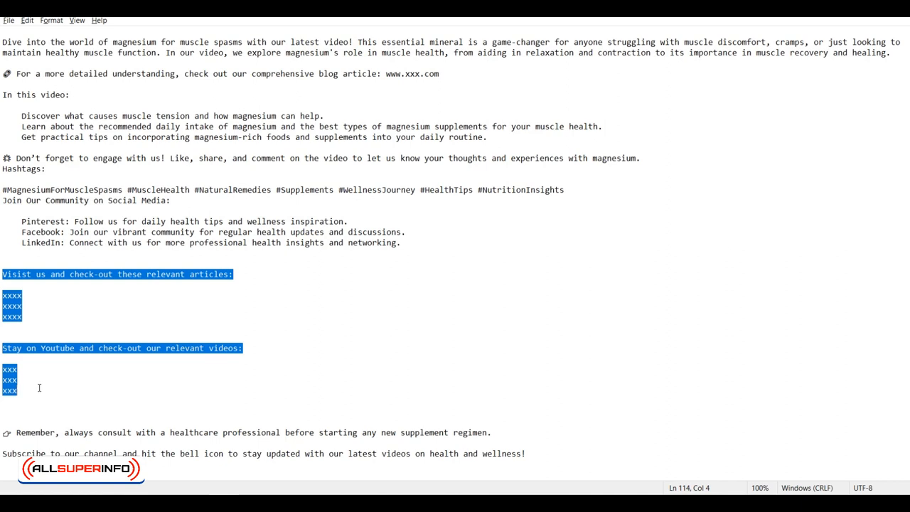
click(35, 391)
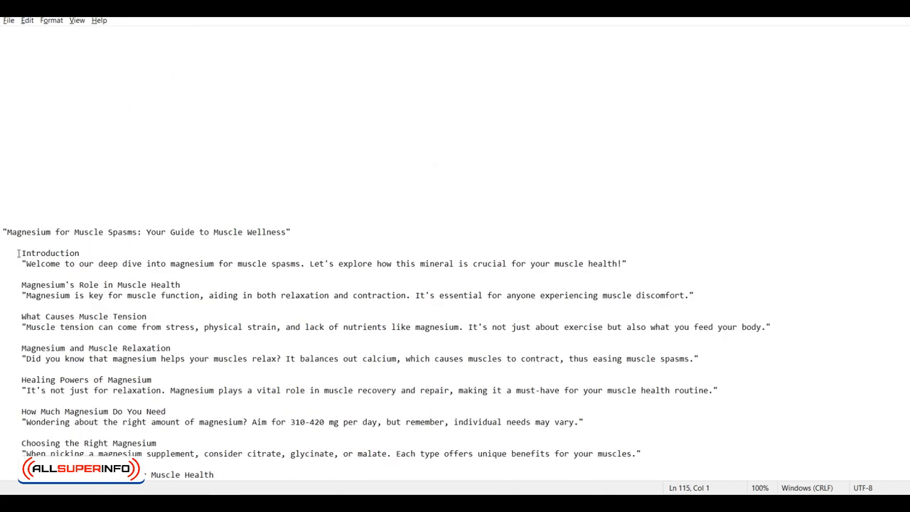
scroll(down, 3)
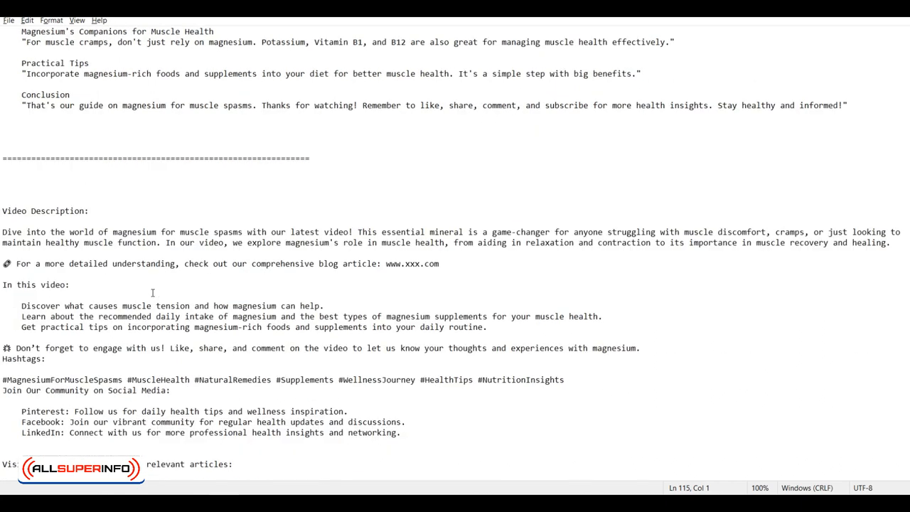
mouse_move(115, 349)
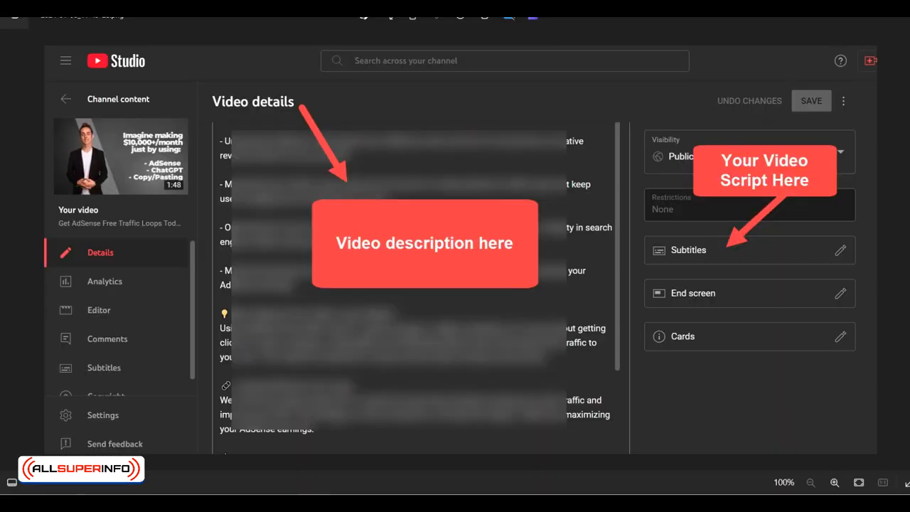
mouse_move(391, 269)
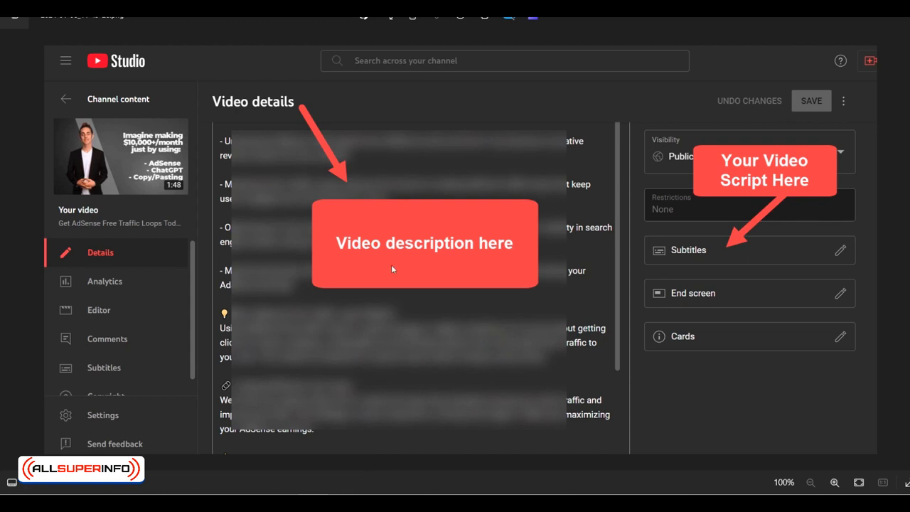
mouse_move(225, 105)
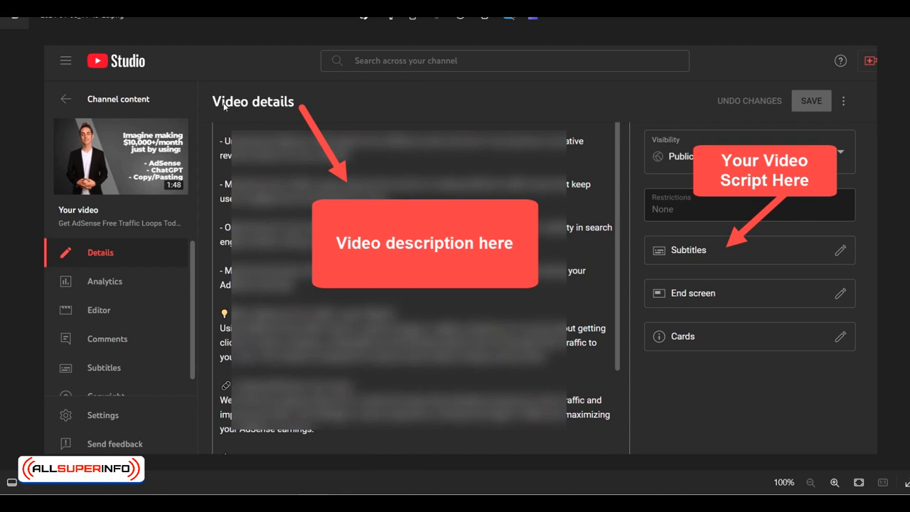
mouse_move(330, 200)
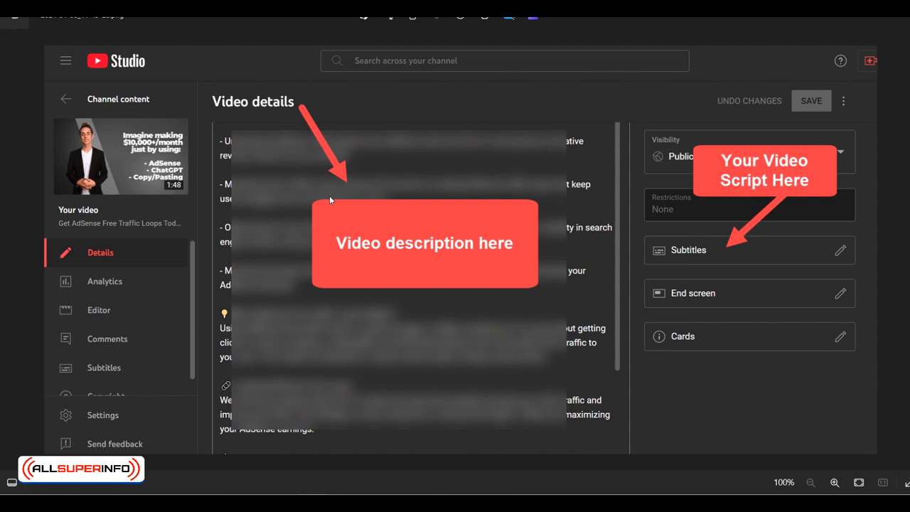
mouse_move(388, 230)
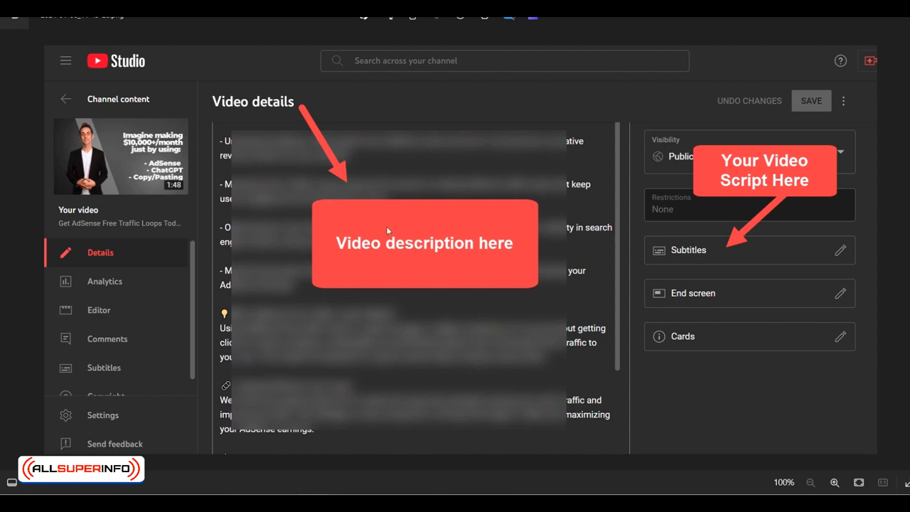
mouse_move(767, 170)
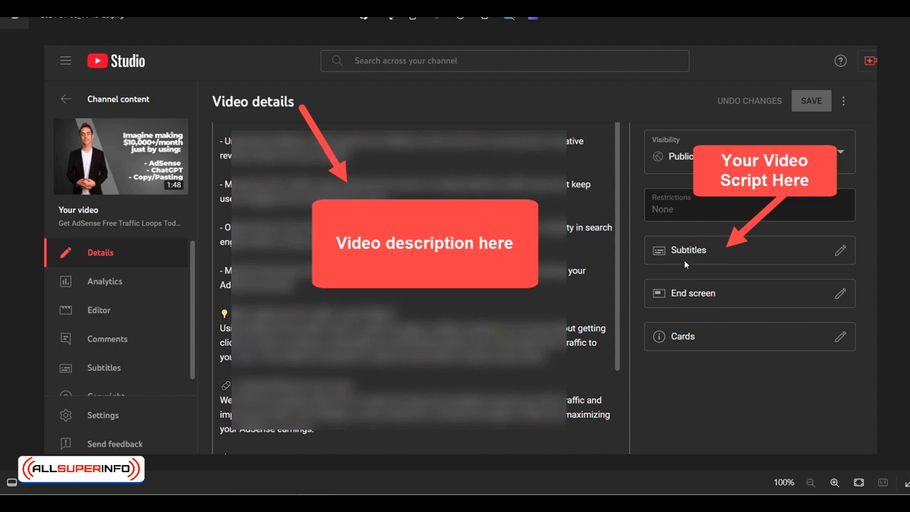
mouse_move(700, 259)
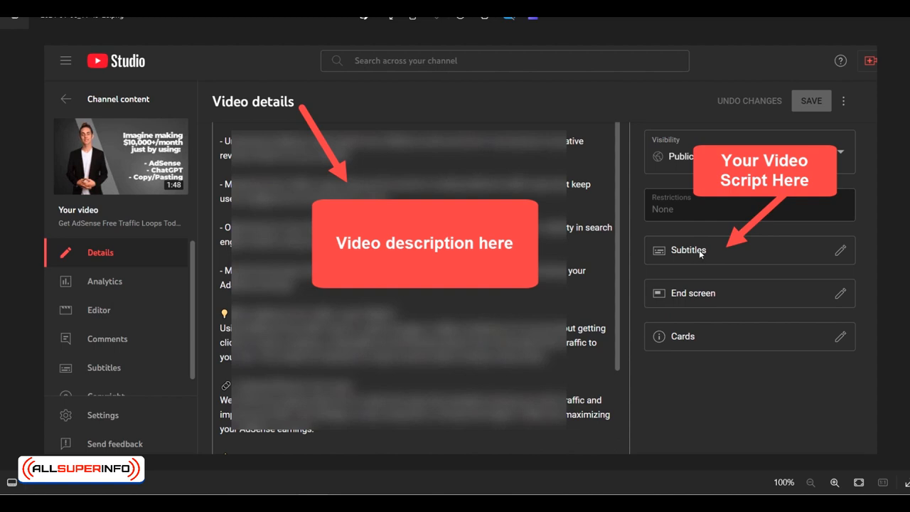
mouse_move(684, 268)
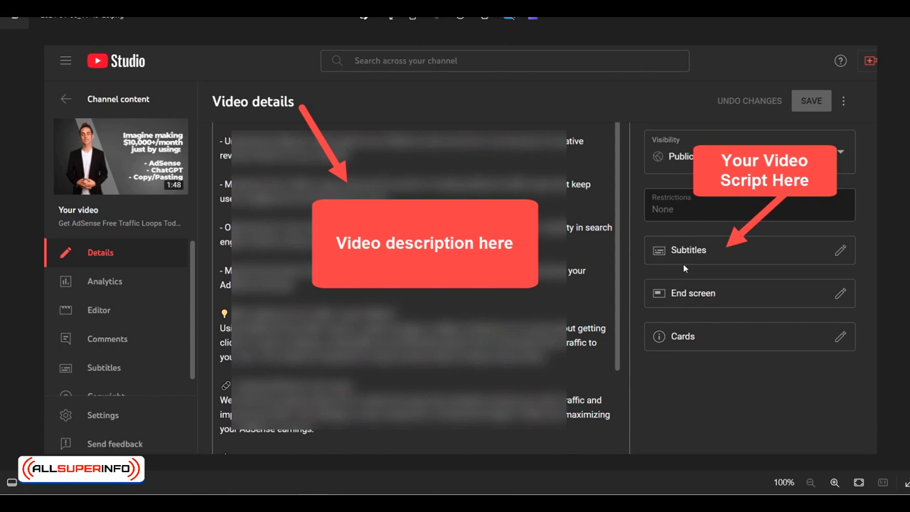